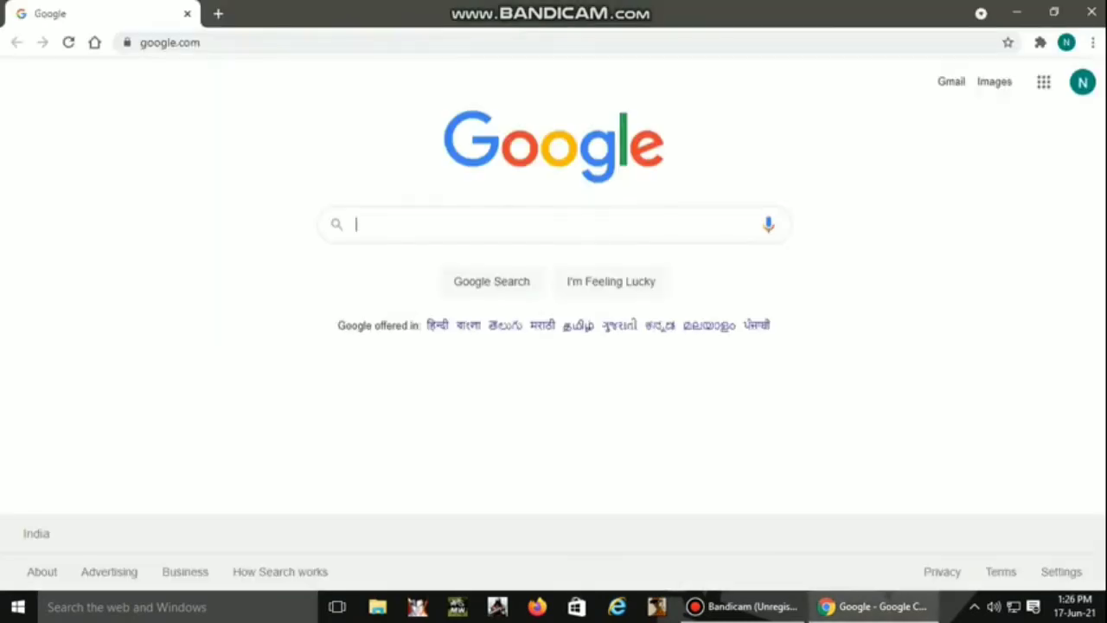
Search Google for '4k ultra hd gaming wallpapers for pc' and view the image results.
click(553, 225)
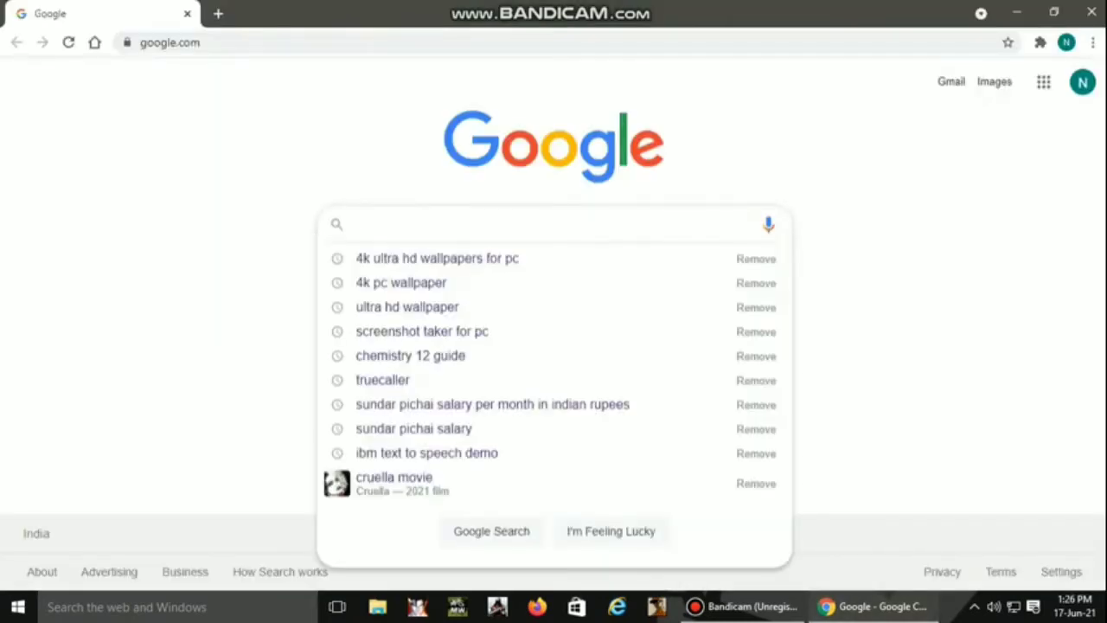
text(4k ultra hd f)
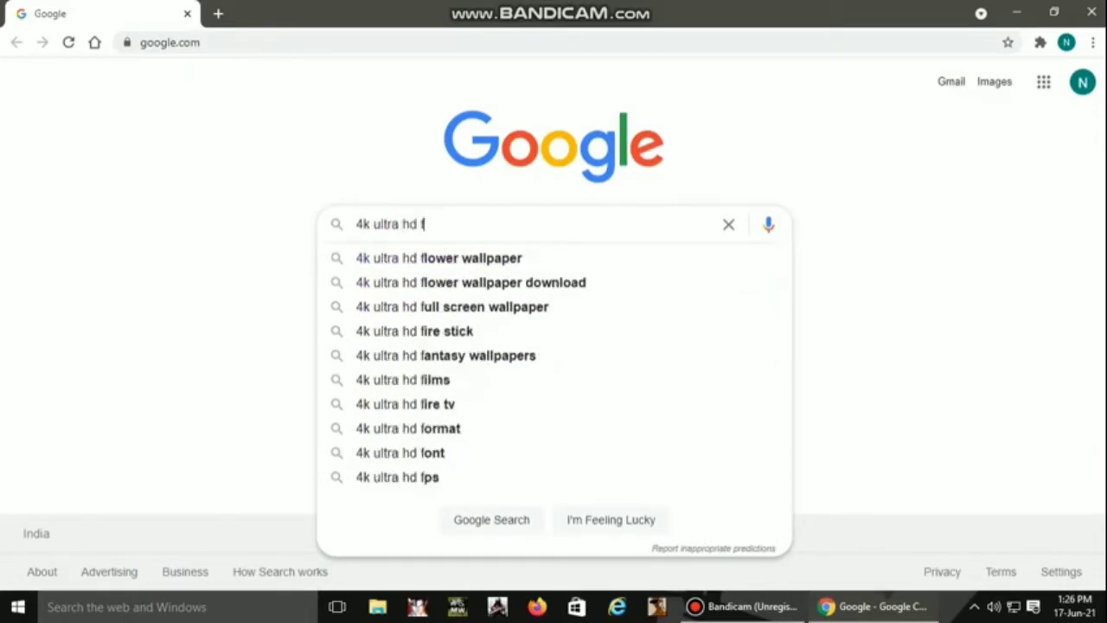
text(gaming wallpapers for pc)
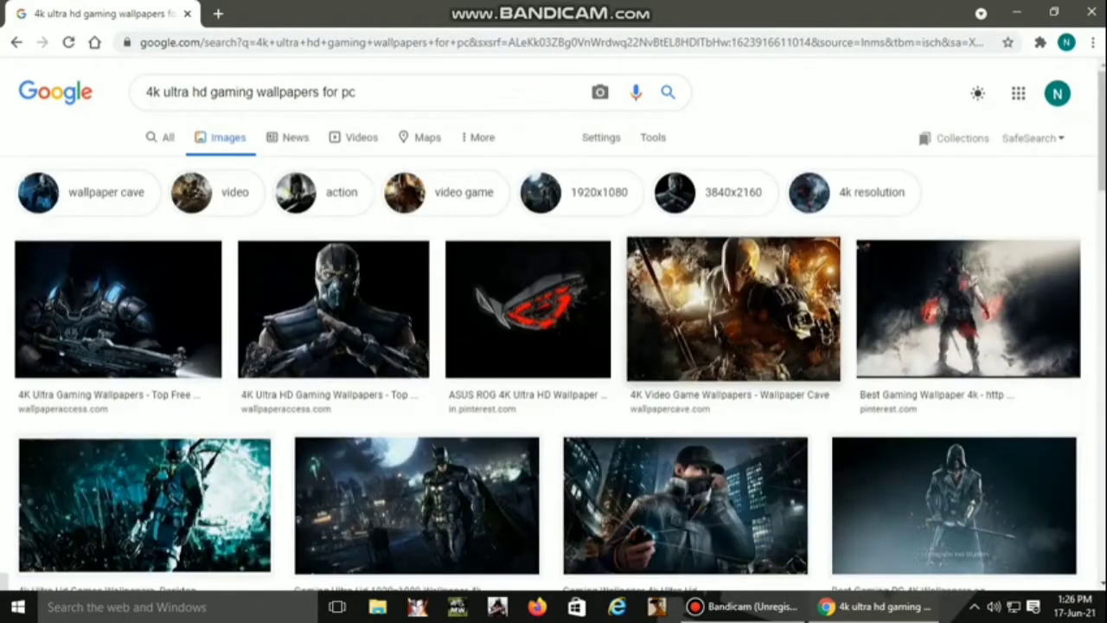
Save a wallpaper image result as 'wallpaper' into the PHOTOS folder.
right_click(731, 308)
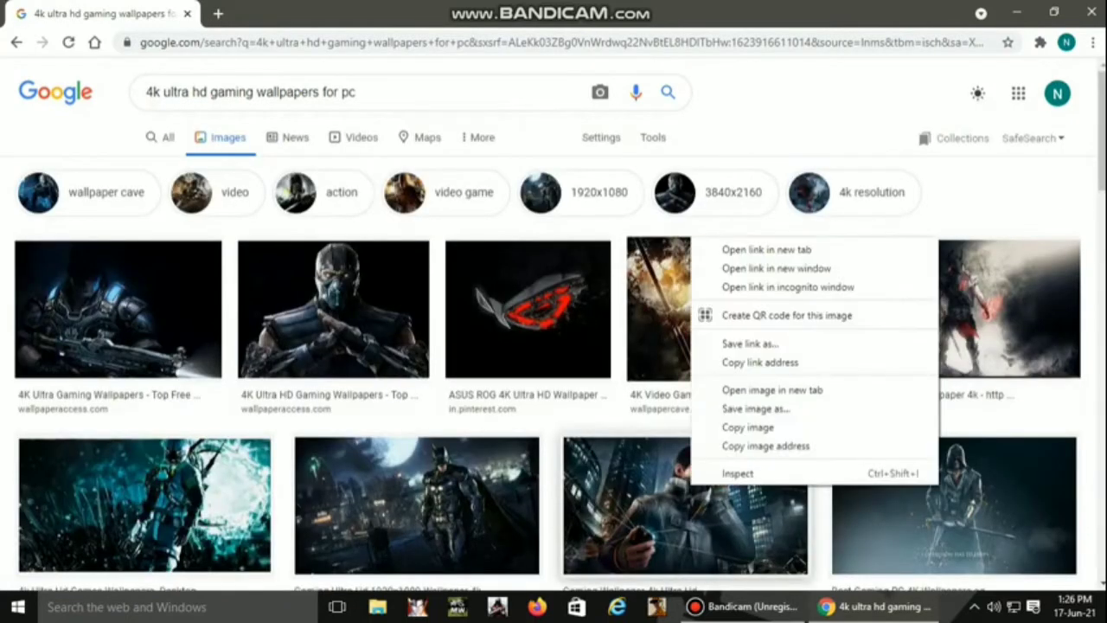
mouse_move(755, 409)
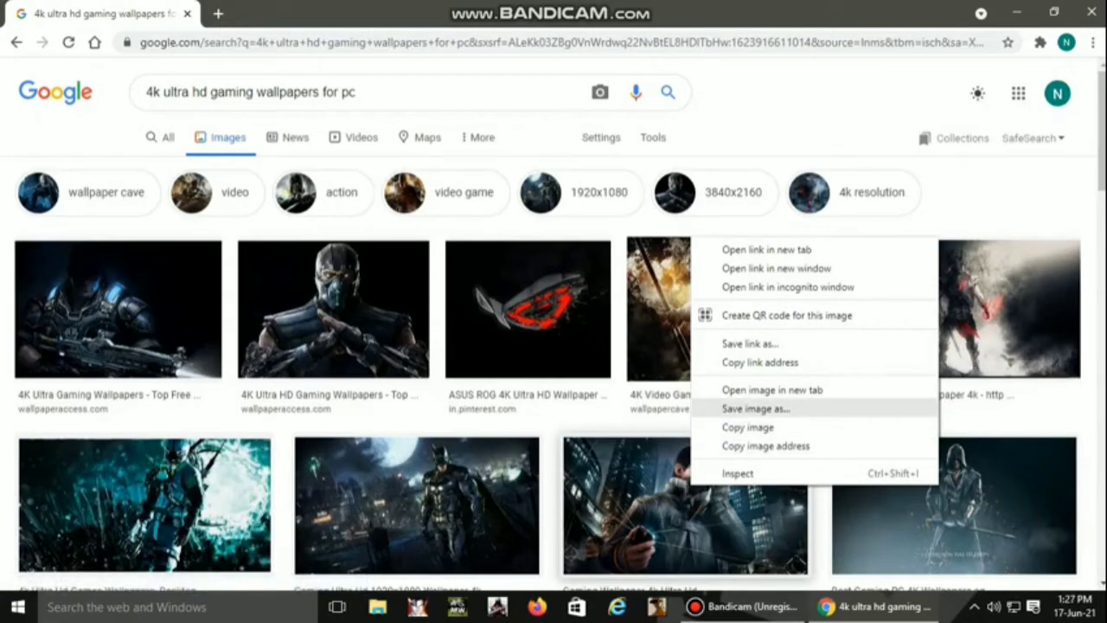
click(754, 409)
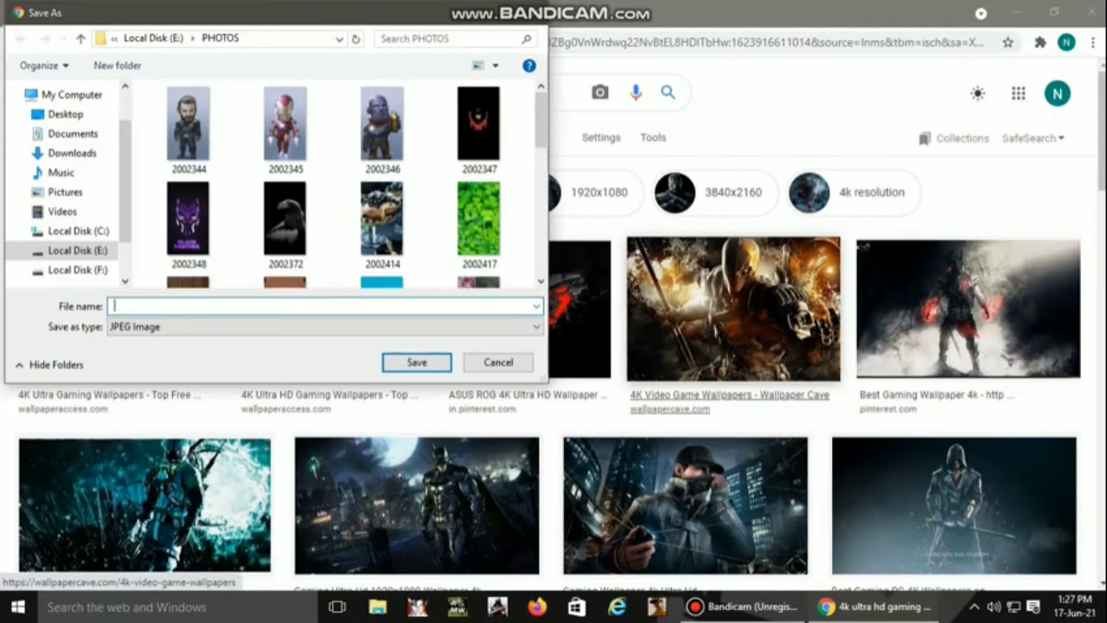
text(sh)
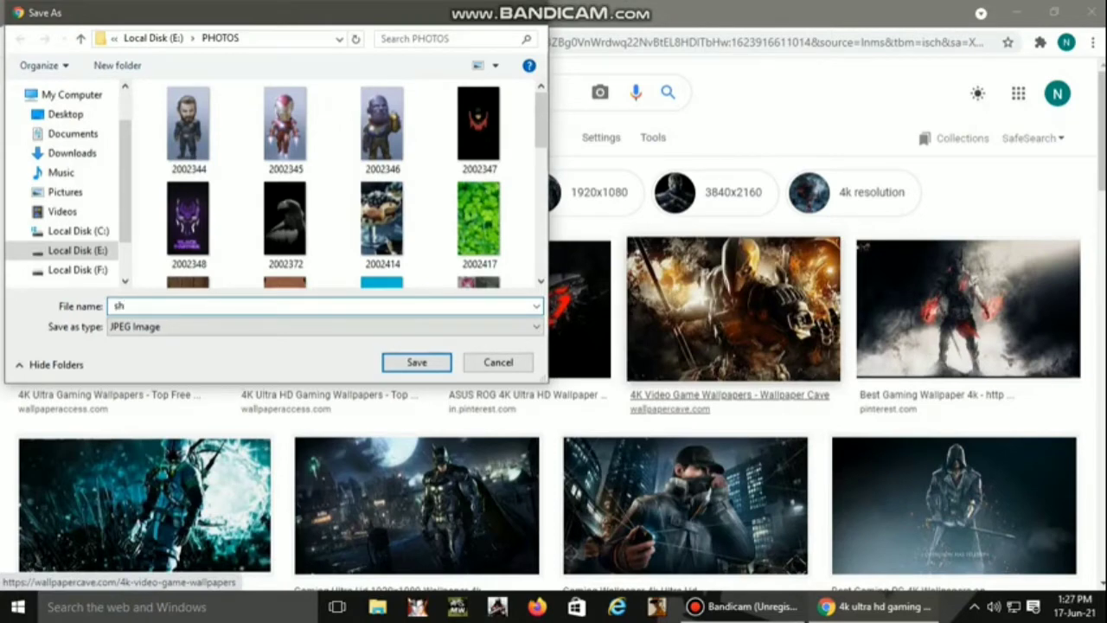
text(wallpaper)
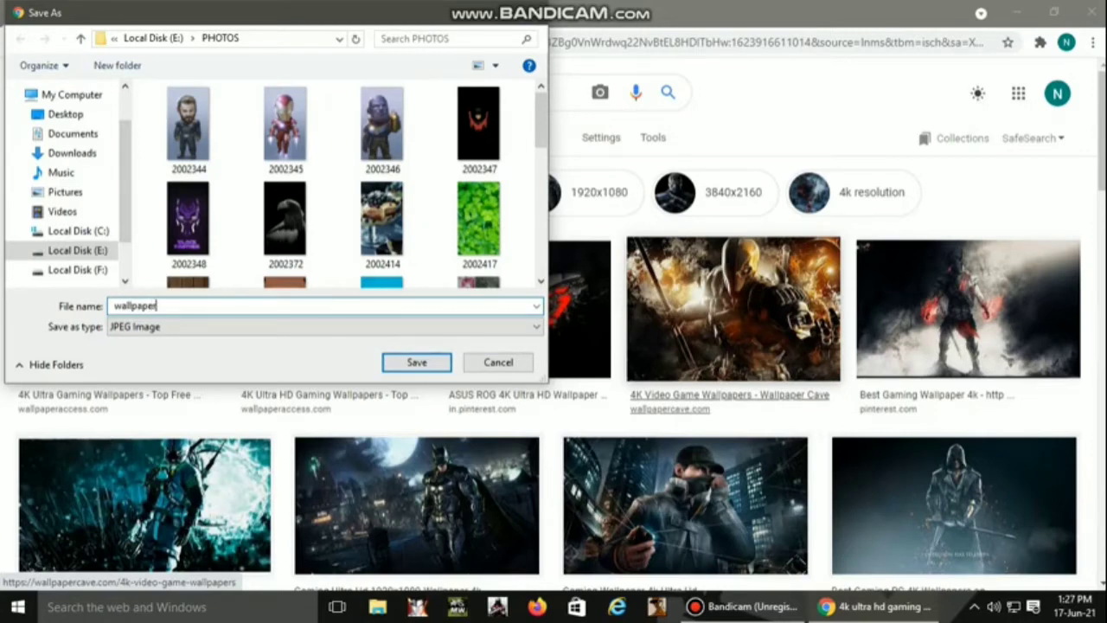
click(415, 362)
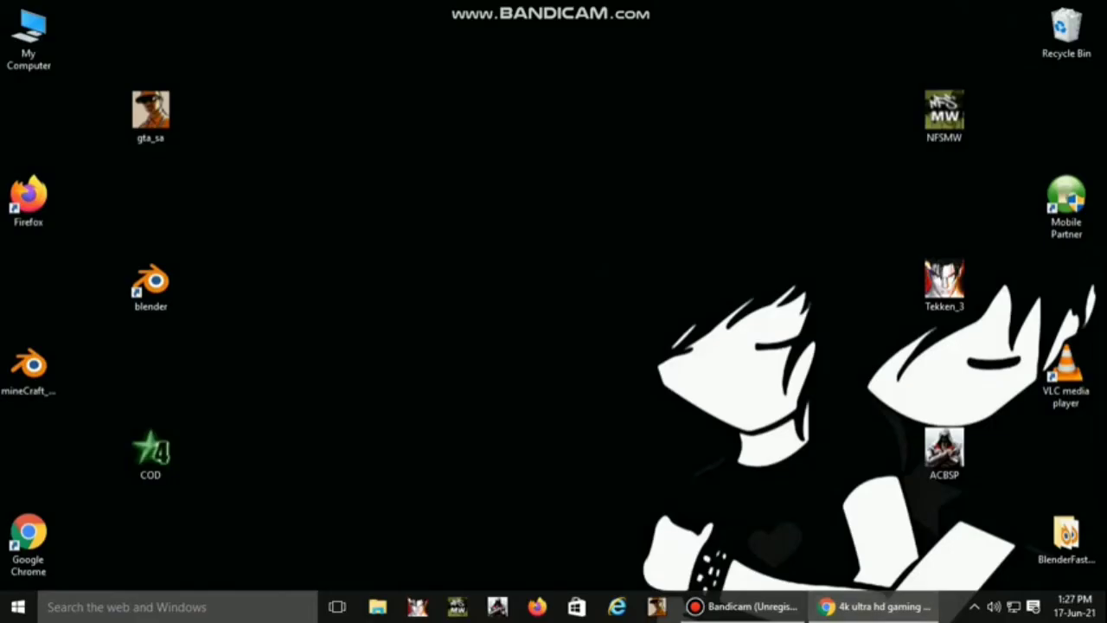
Navigate to Local Disk (E:) > PHOTOS and open the saved wallpaper image.
double_click(28, 35)
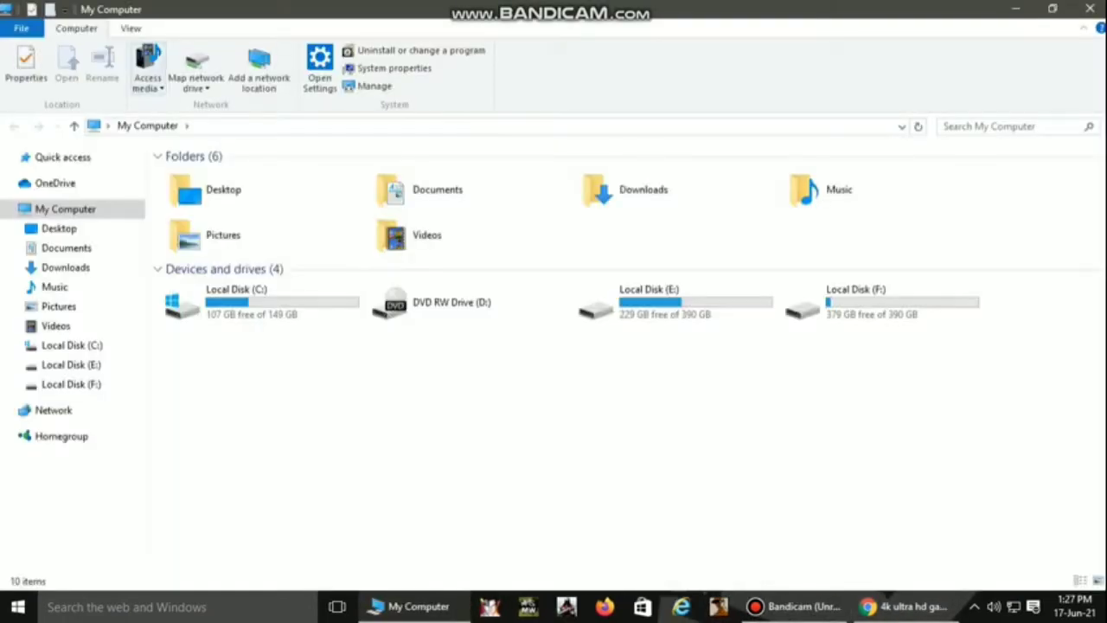
click(674, 303)
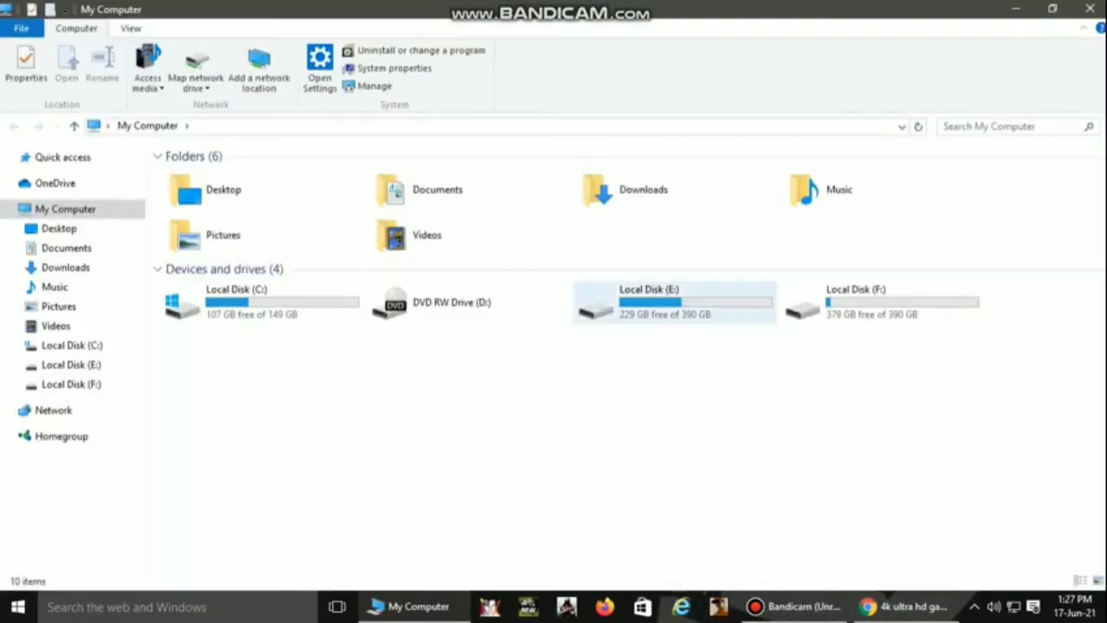
double_click(675, 302)
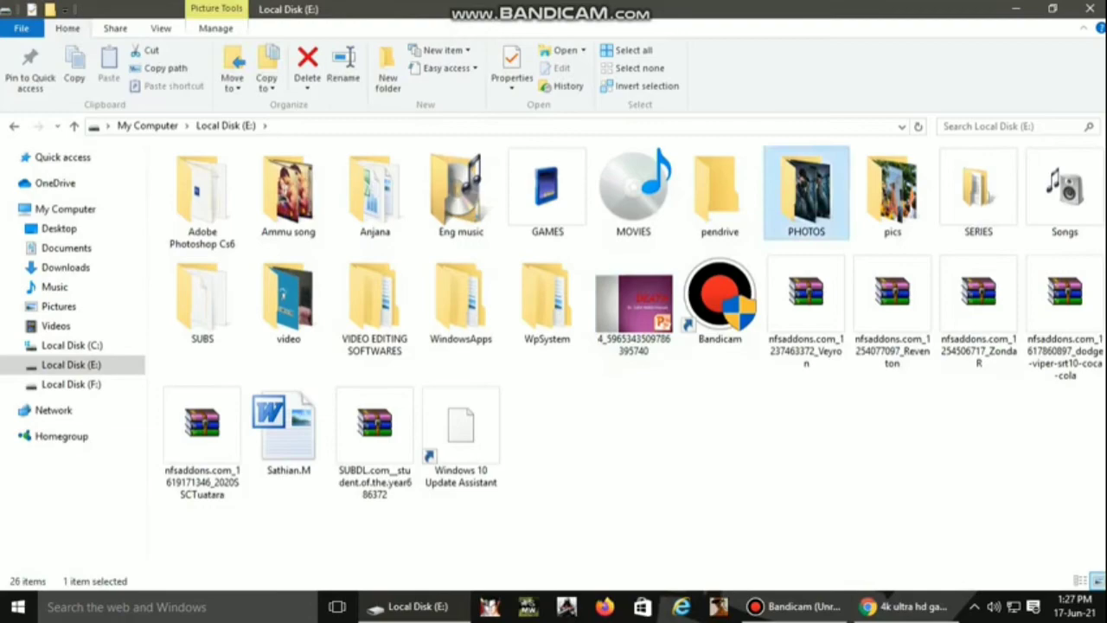
double_click(806, 187)
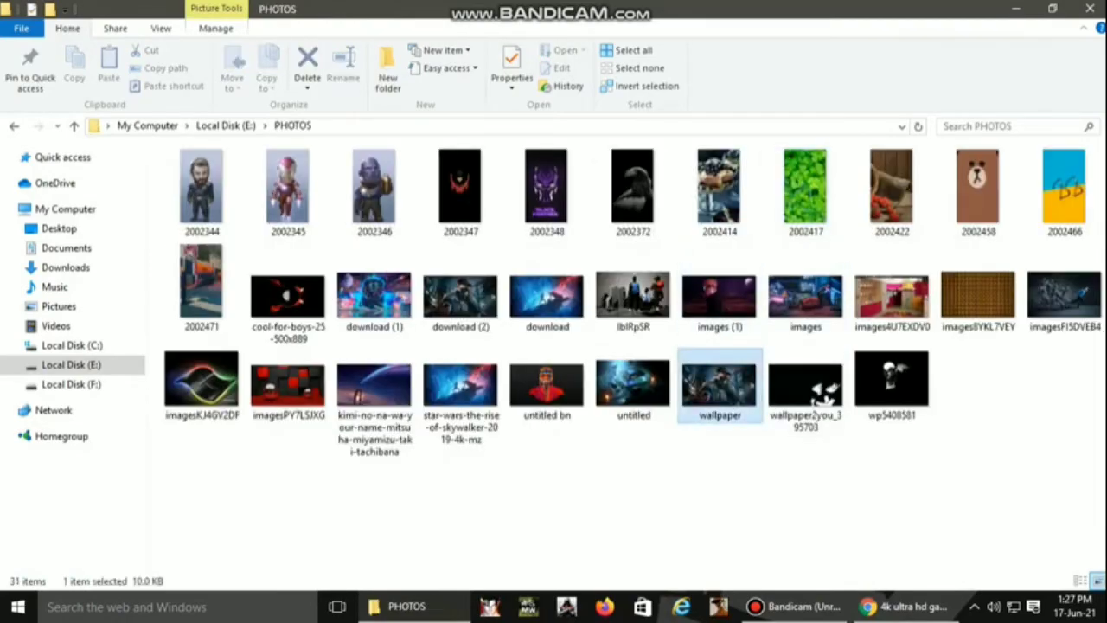
double_click(720, 384)
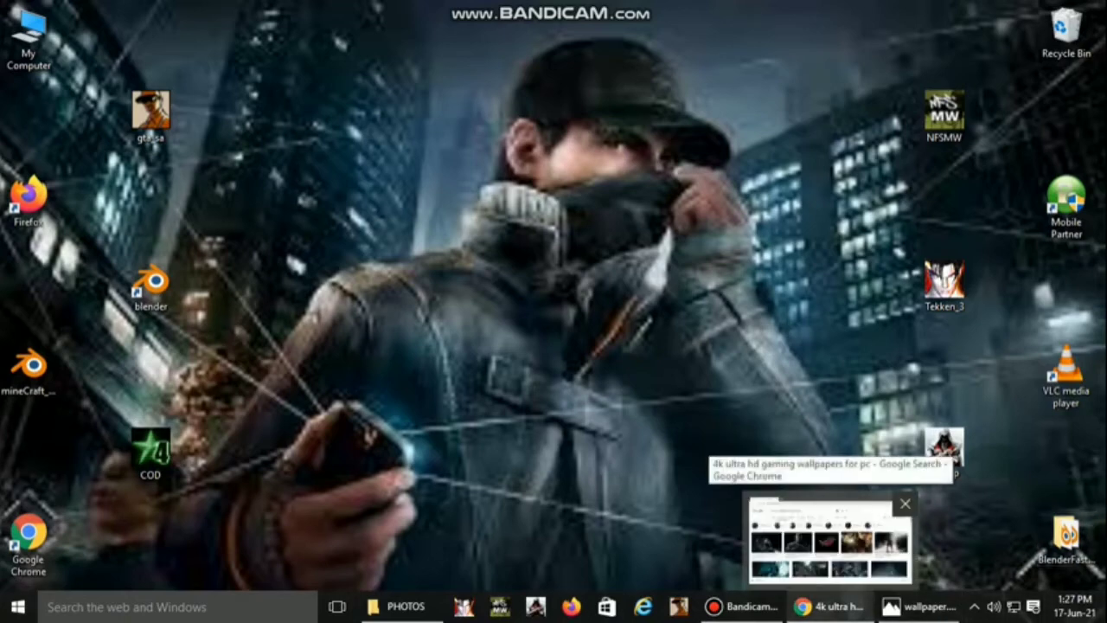
Return to the image results and visit the hooded-character wallpaper's wallpapertip source page.
click(823, 605)
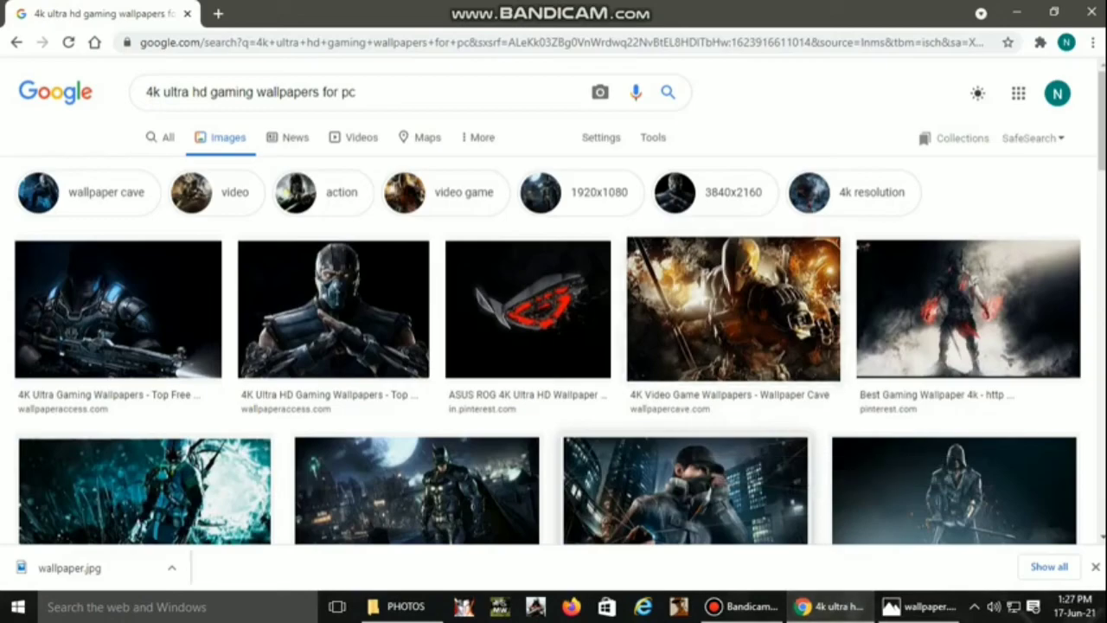
scroll(down, 3)
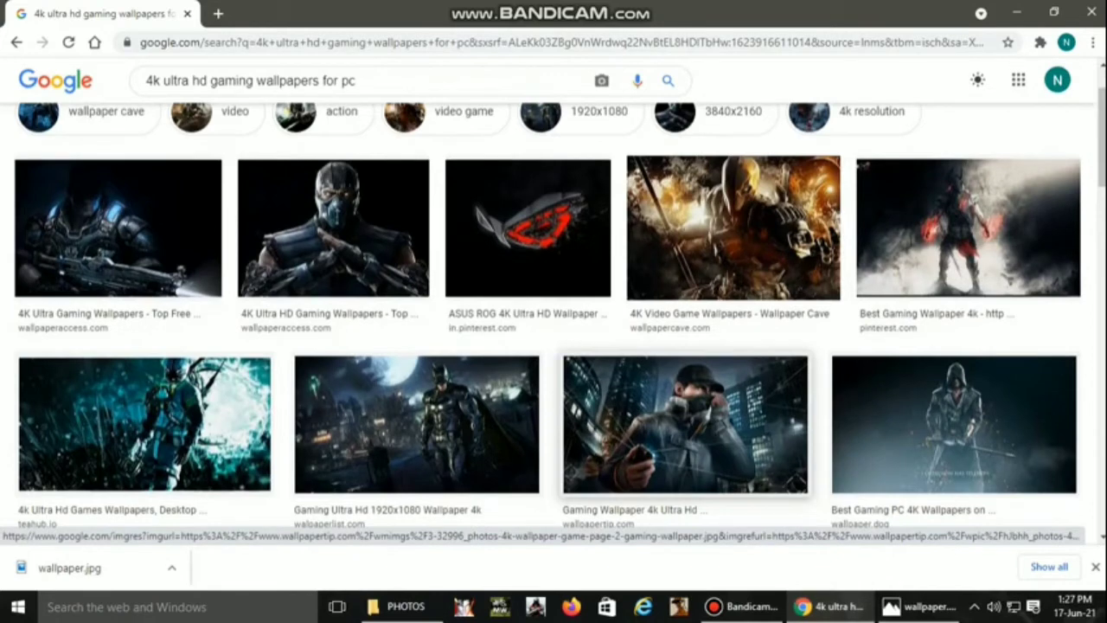
click(685, 424)
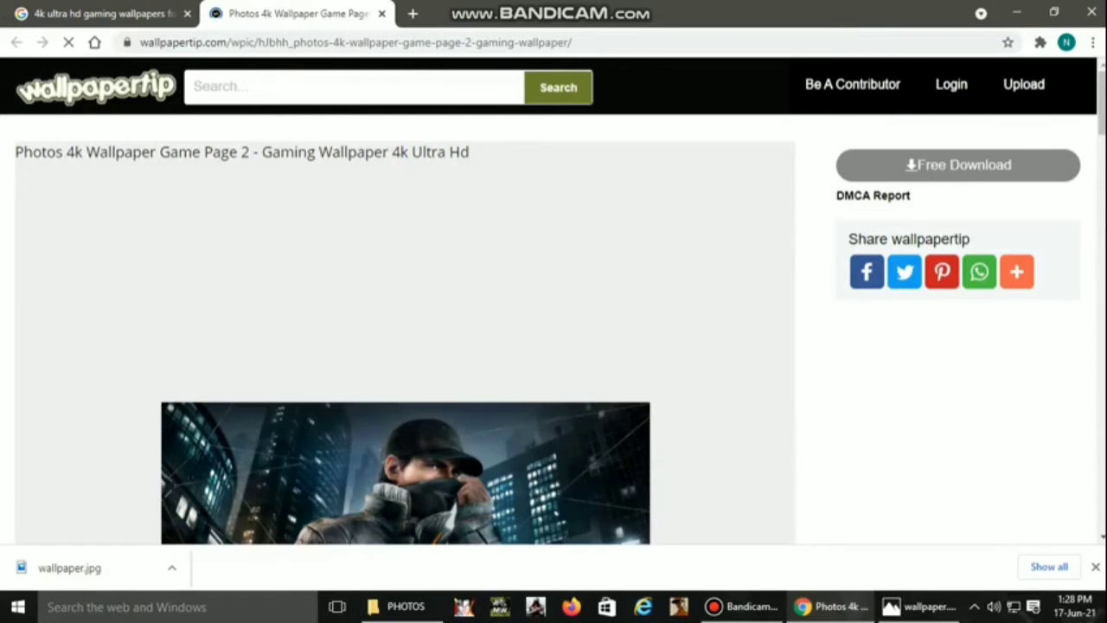
Download the full 4K wallpaper file via 'Free Download' on wallpapertip.
click(1017, 271)
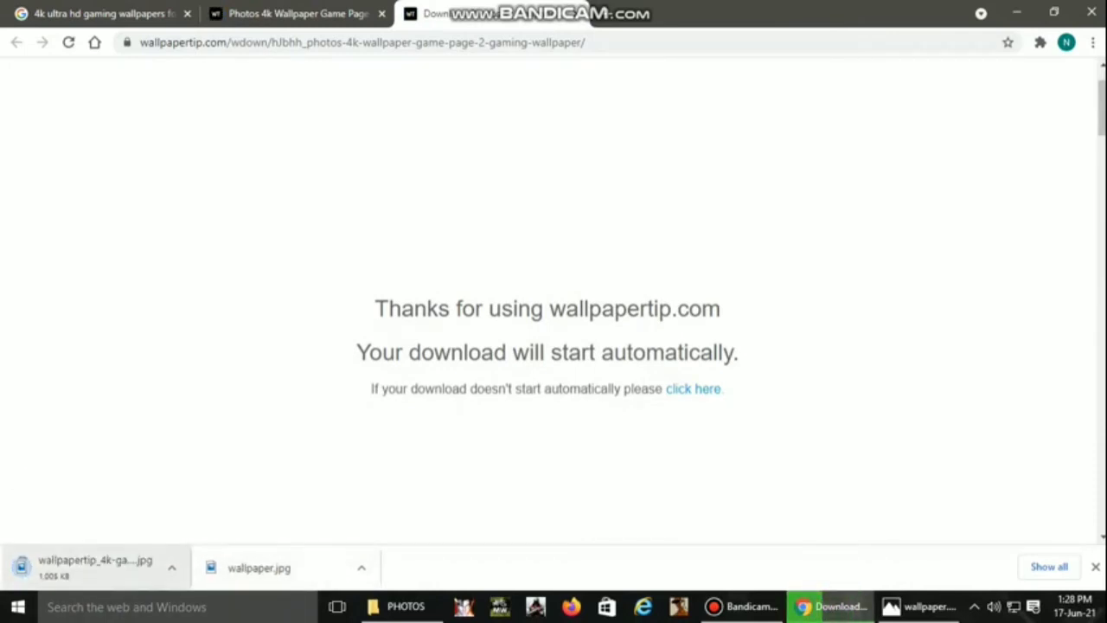
mouse_move(95, 568)
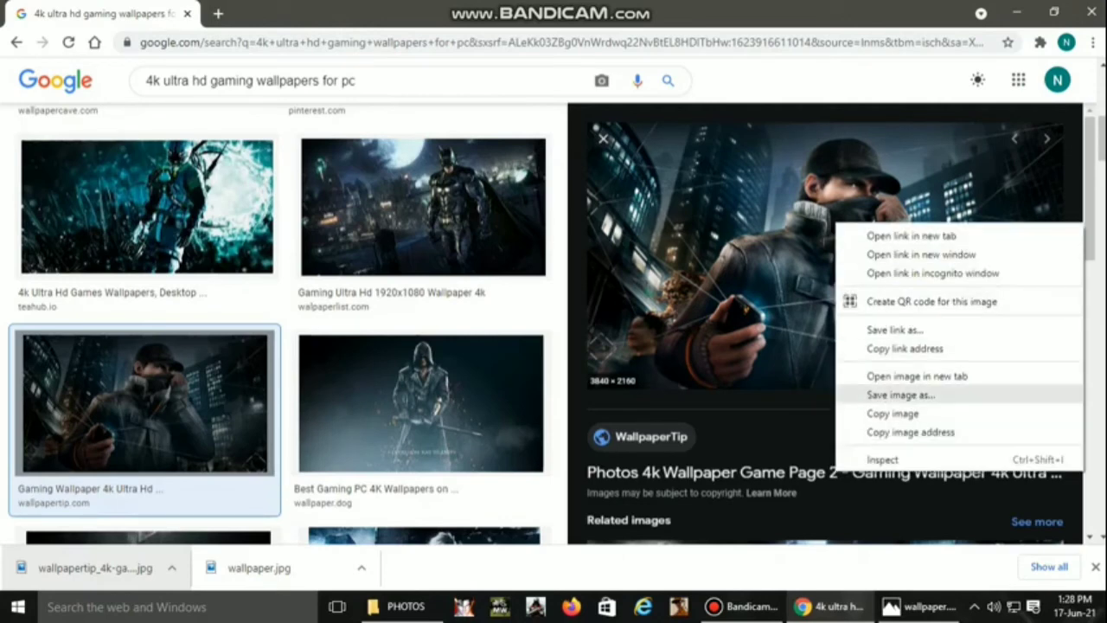
Save the large hooded-character preview into PHOTOS as 'wallpaper 2.jpg', reusing the name wallpaper.
click(899, 394)
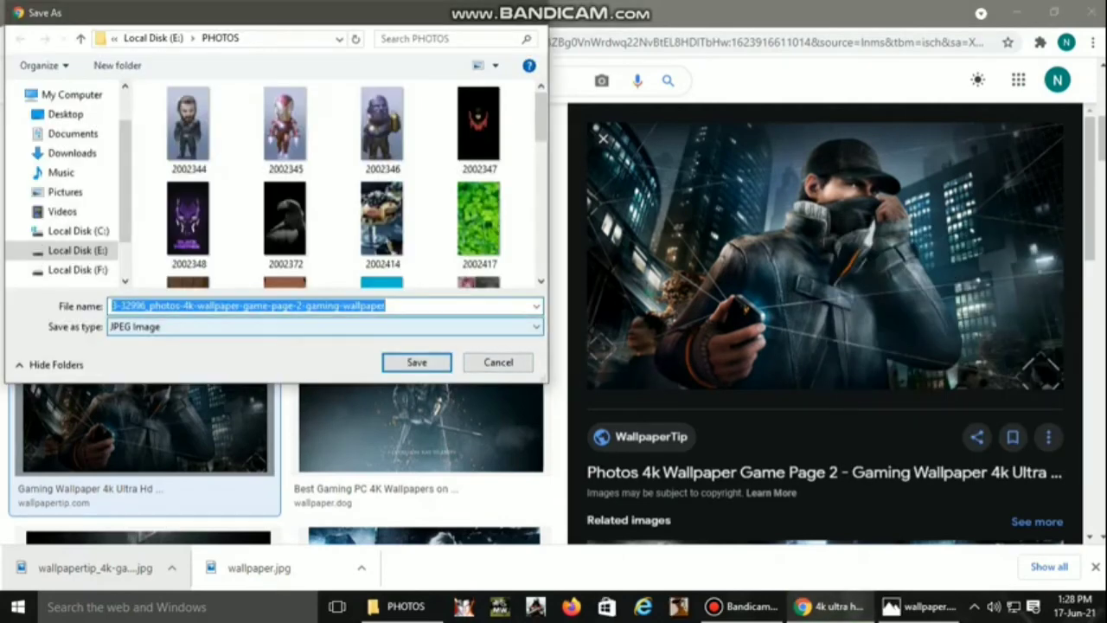
text(wall)
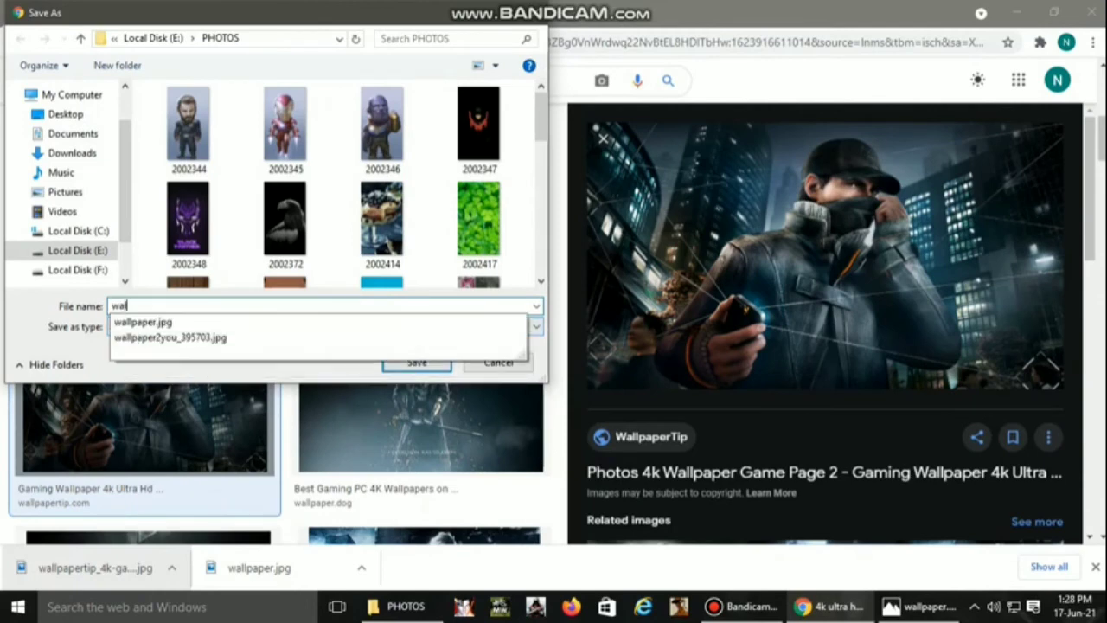
click(142, 320)
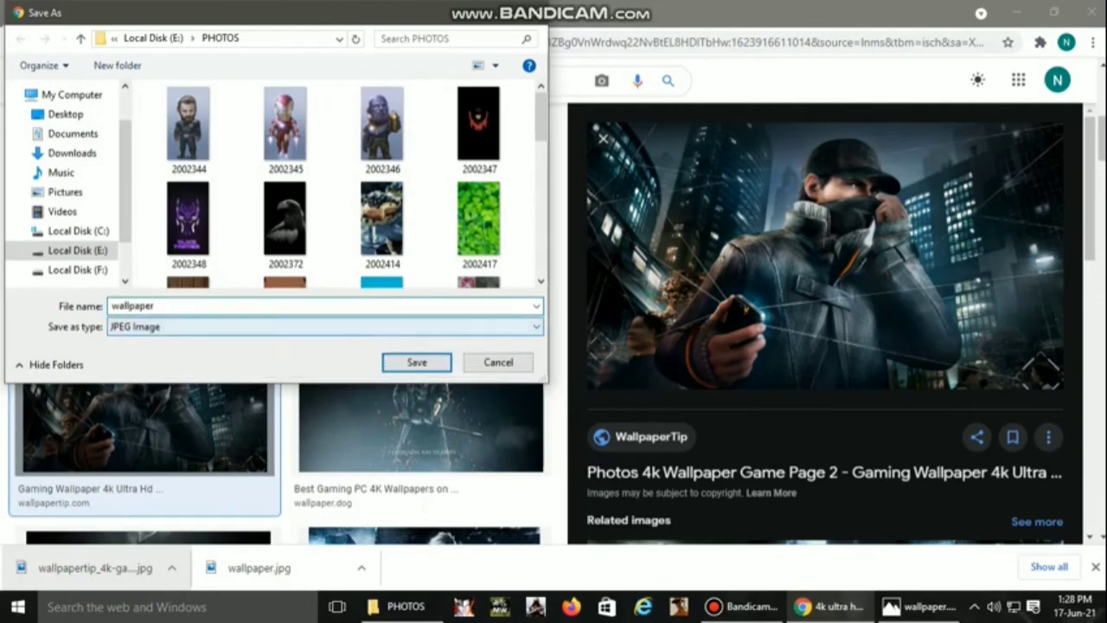
click(416, 361)
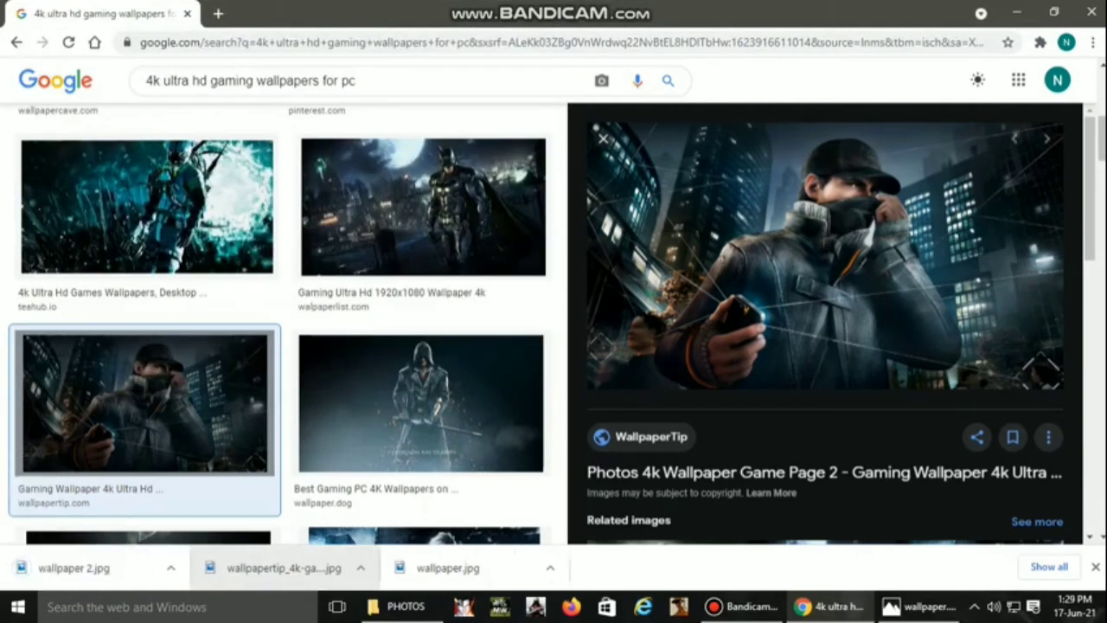